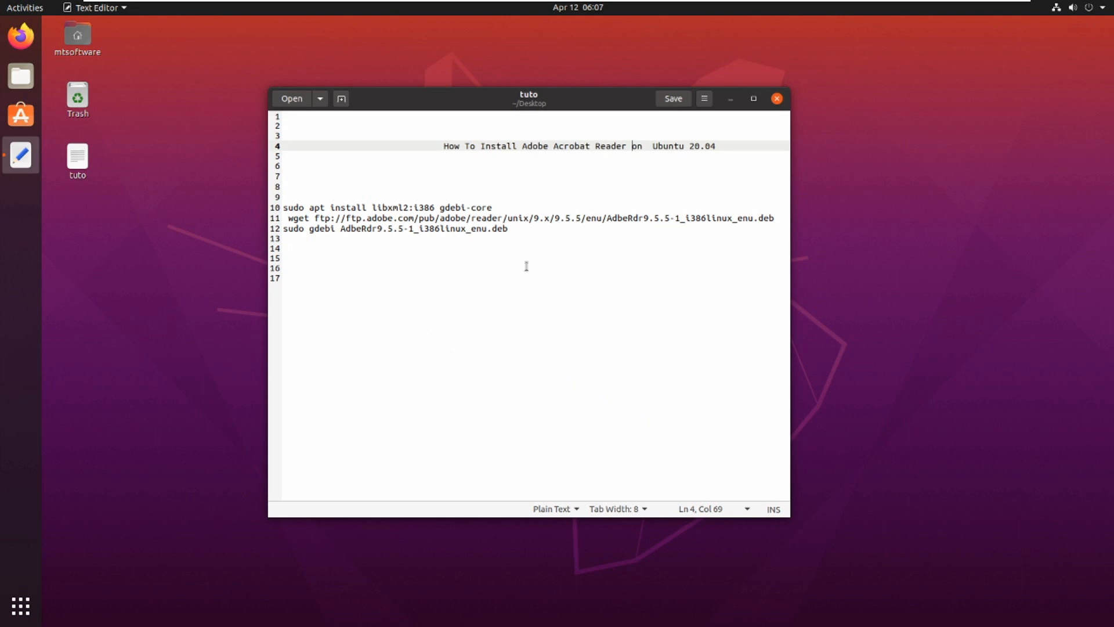
{"action": "mouse_move", "coordinate": [637, 200]}
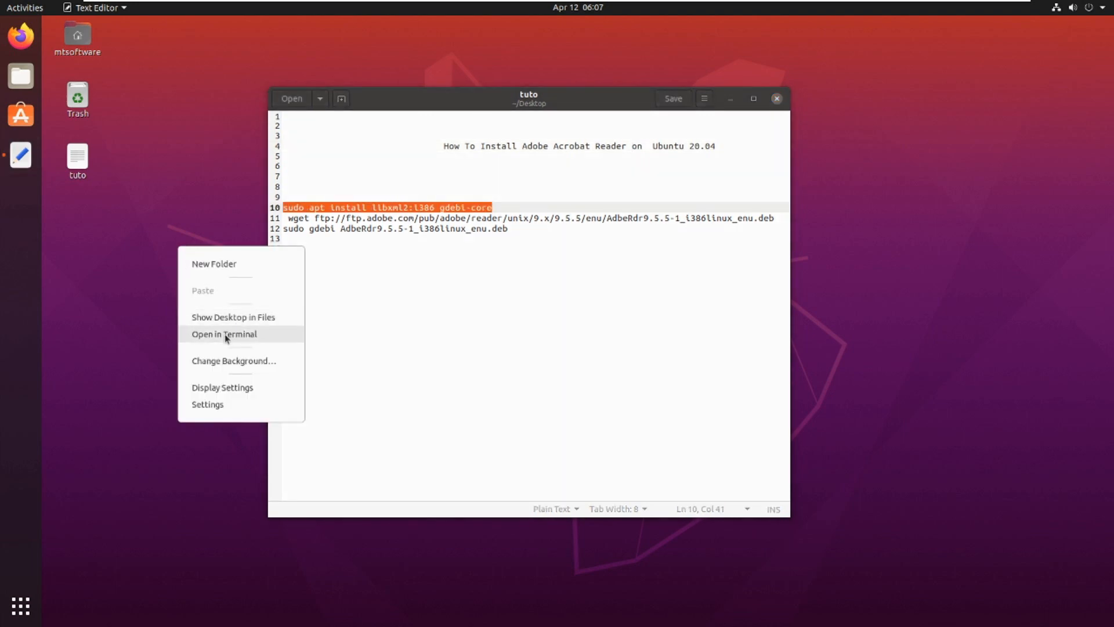
Step: Open a terminal in the Desktop folder and install libxml2:i386 and gdebi-core, confirming with y
{"action": "left_click", "coordinate": [224, 334]}
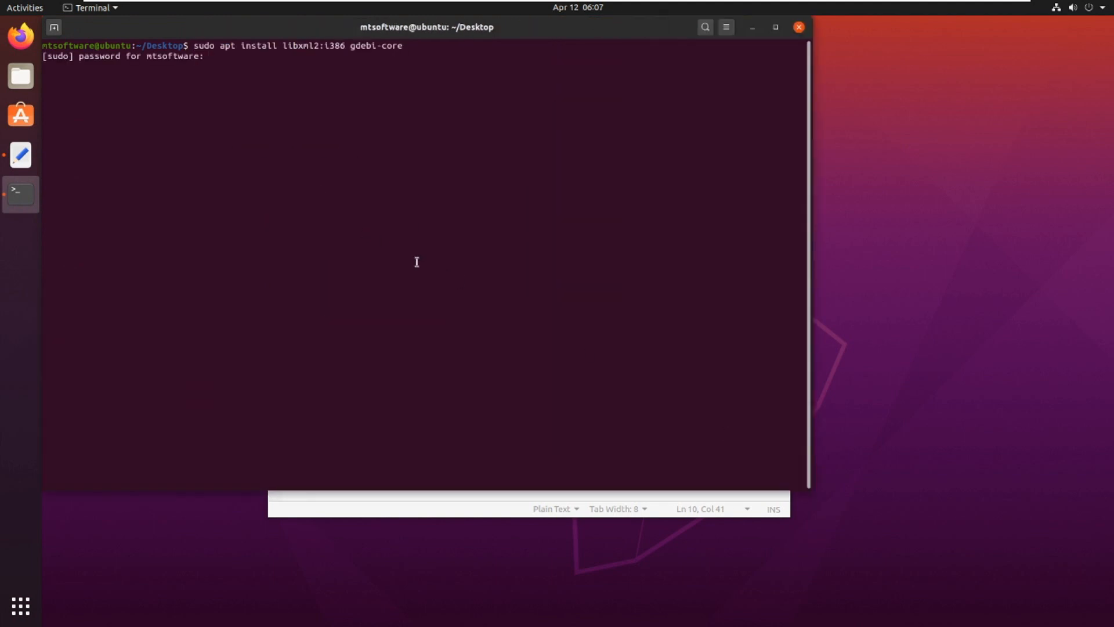
{"action": "type", "text": "you want to continue? [Y/n] y"}
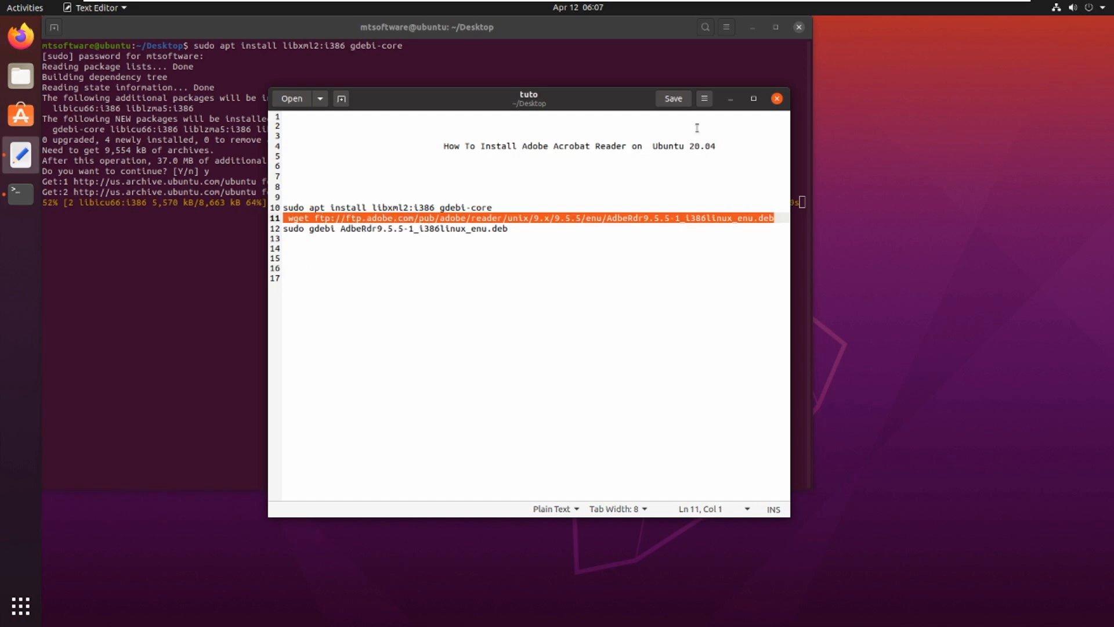
{"action": "mouse_move", "coordinate": [729, 99]}
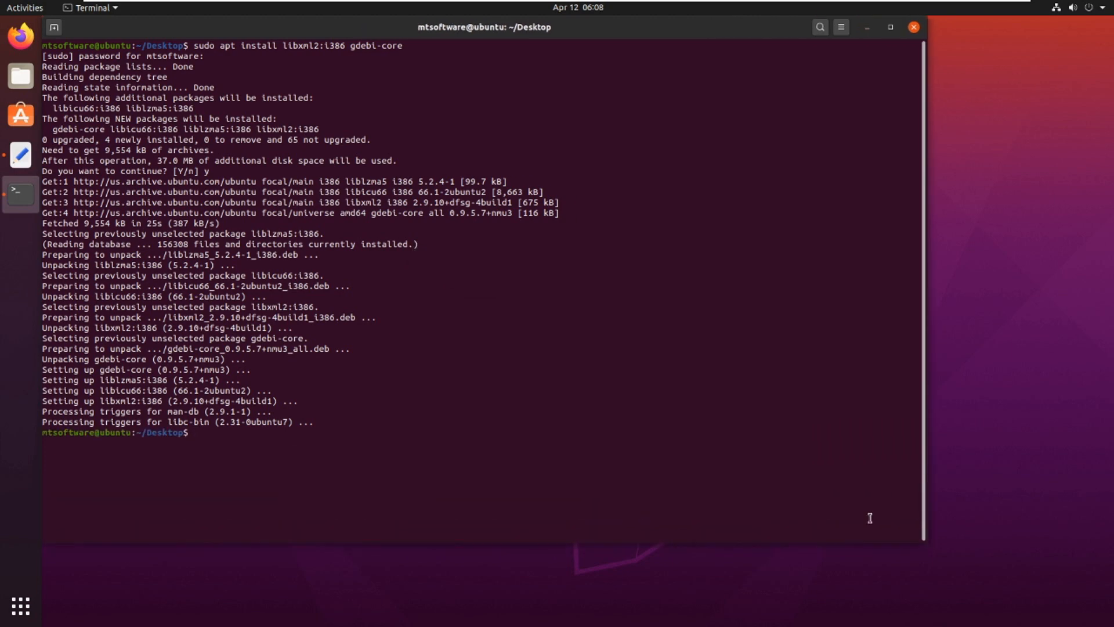
Step: Download AdbeRdr9.5.5-1_i386linux_enu.deb with wget and install it using sudo gdebi
{"action": "type", "text": "wget ftp://ftp.adobe.com/pub/adobe/reader/unix/9.x/9.5.5/enu/AdbeRdr9.5.5-1_i386linux_enu.deb"}
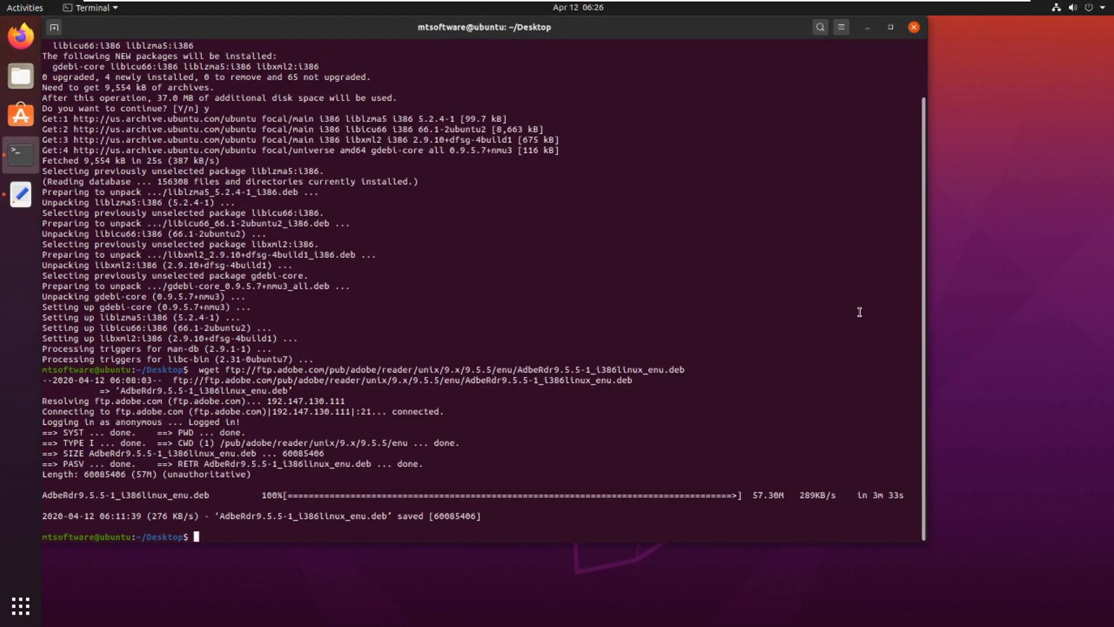
{"action": "type", "text": "sudo gdebi AdbeRdr9.5.5-1_i386linux_enu.deb"}
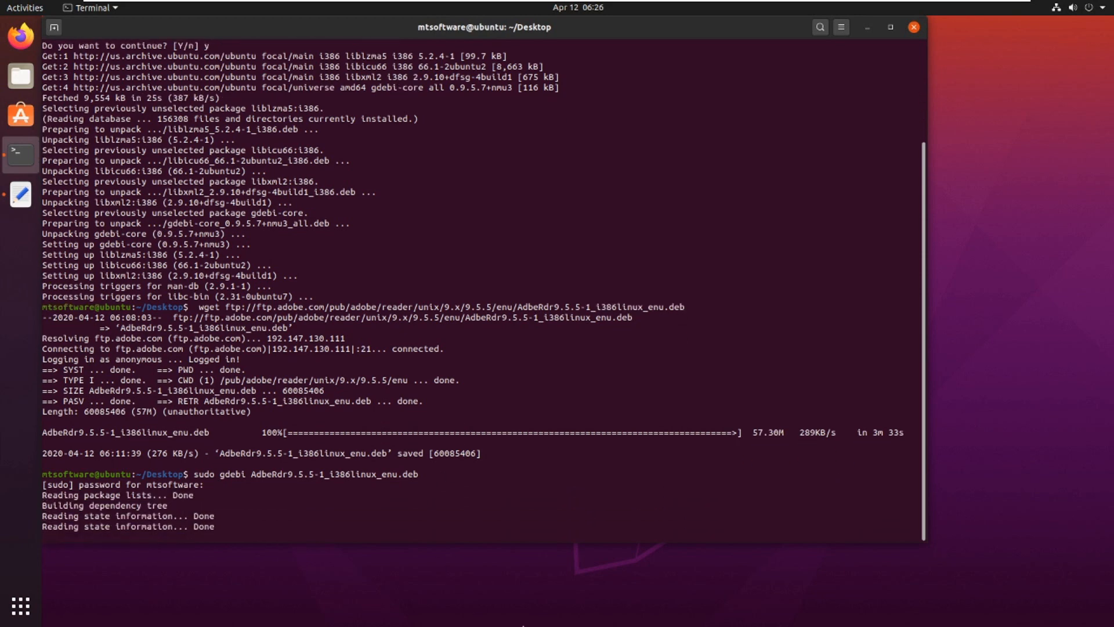
Step: Confirm the gdebi installation of Adobe Reader 9.5.5 with y
{"action": "type", "text": "y"}
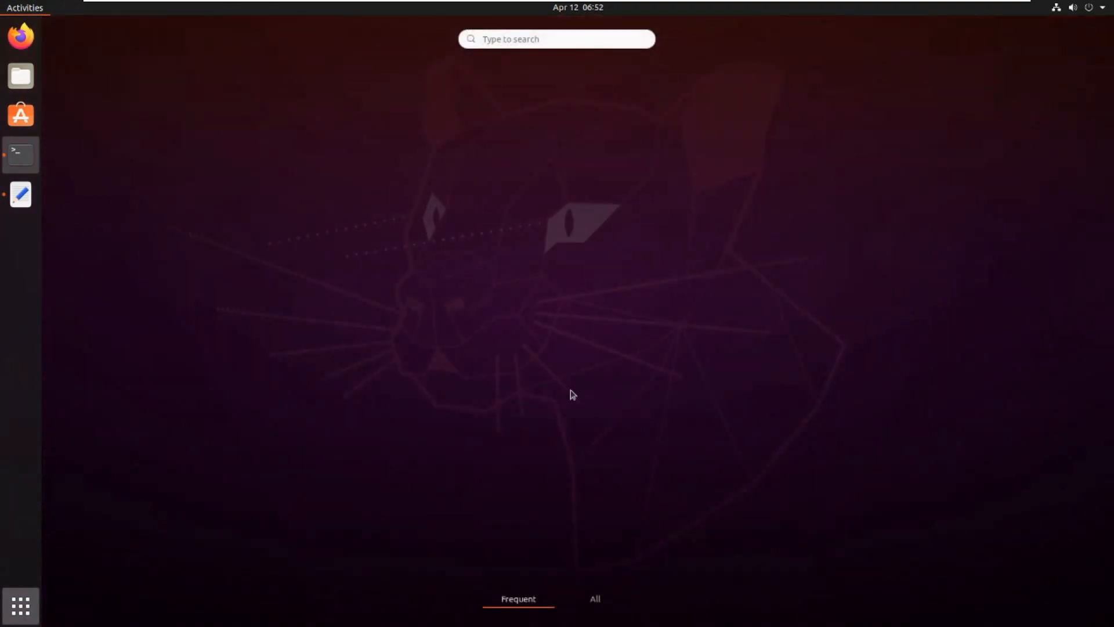
Step: Launch Adobe Reader from the overview and accept the licence agreement
{"action": "left_click", "coordinate": [20, 154]}
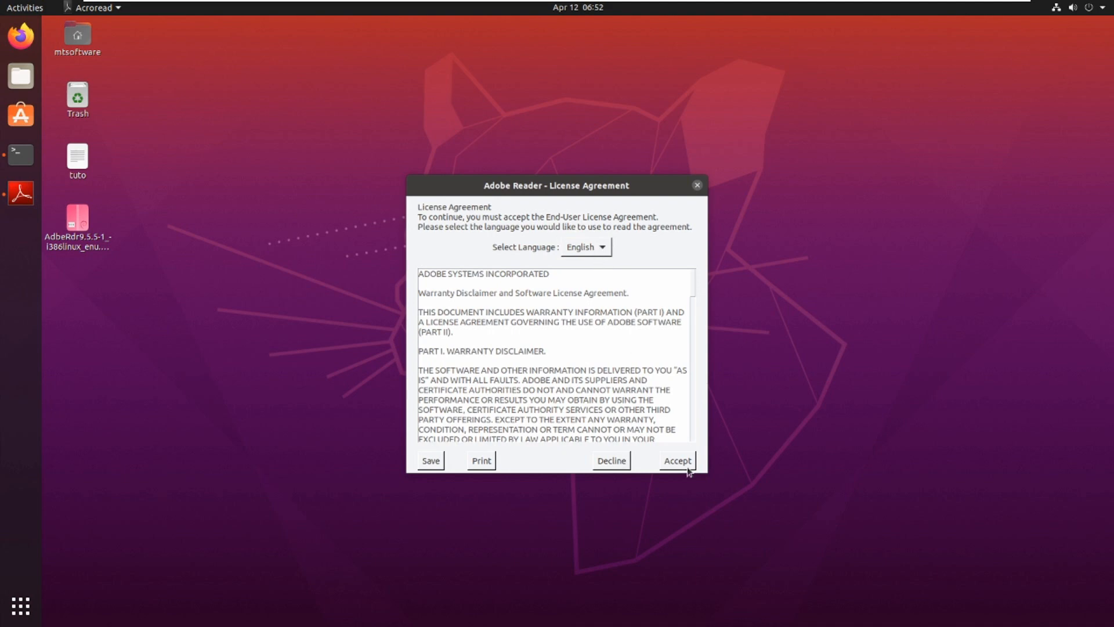
{"action": "left_click", "coordinate": [675, 460]}
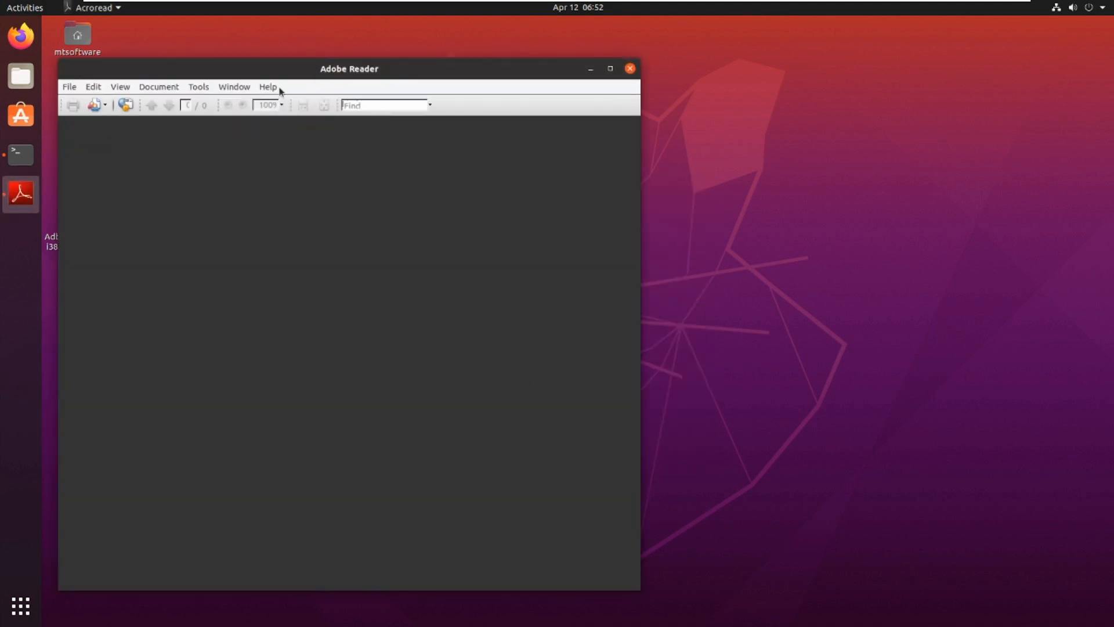
Step: Show Help > About Adobe Reader 9 to confirm version 9.5.5
{"action": "left_click", "coordinate": [268, 86]}
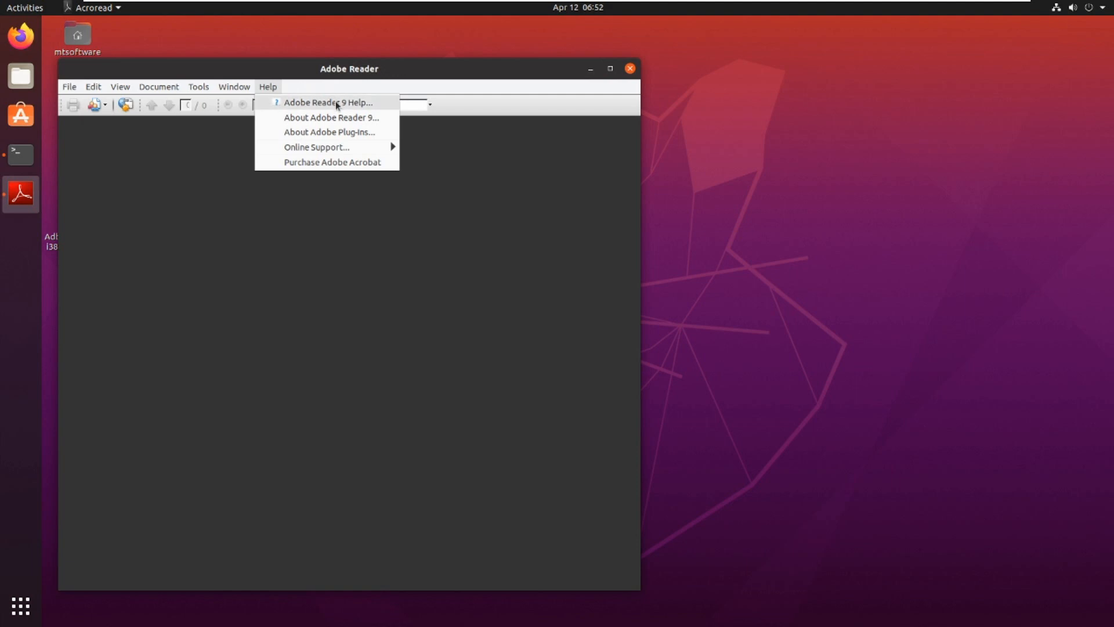
{"action": "mouse_move", "coordinate": [331, 117]}
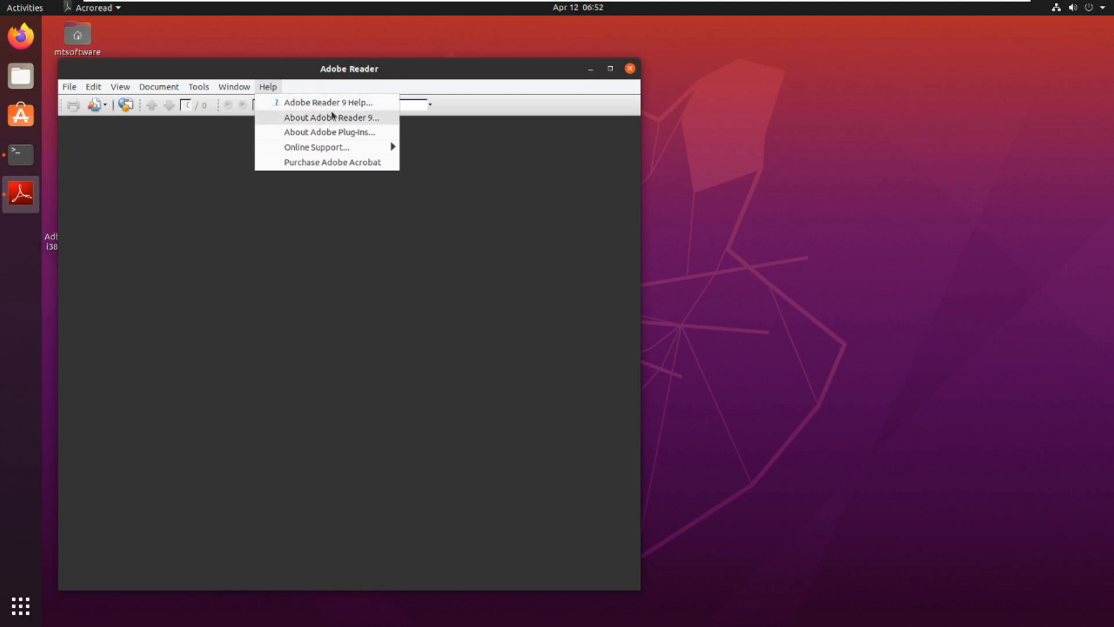
{"action": "left_click", "coordinate": [331, 117]}
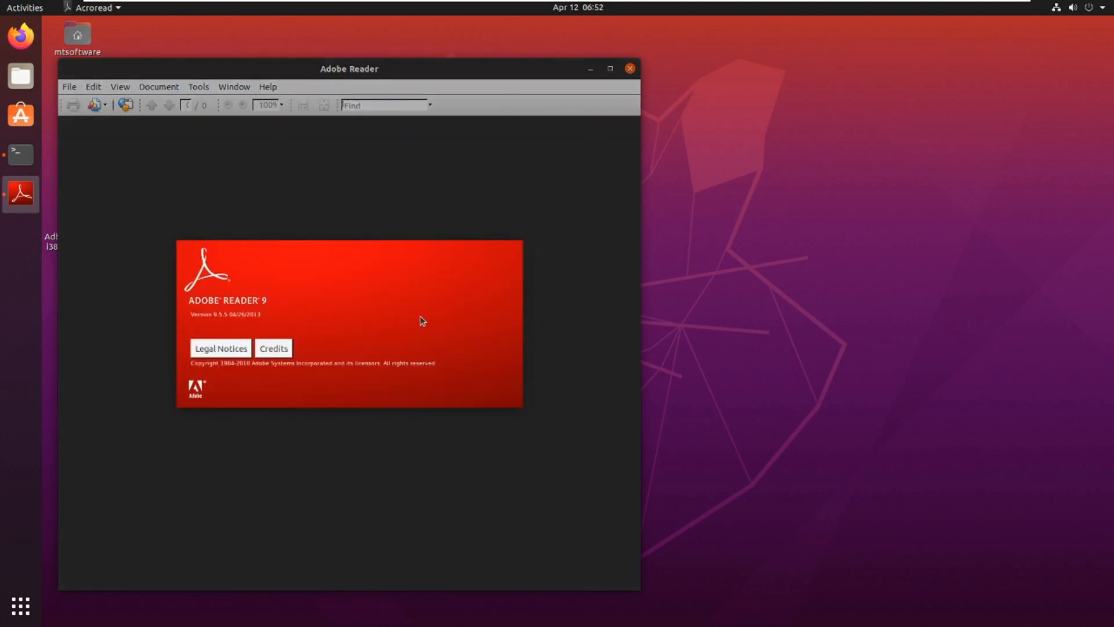